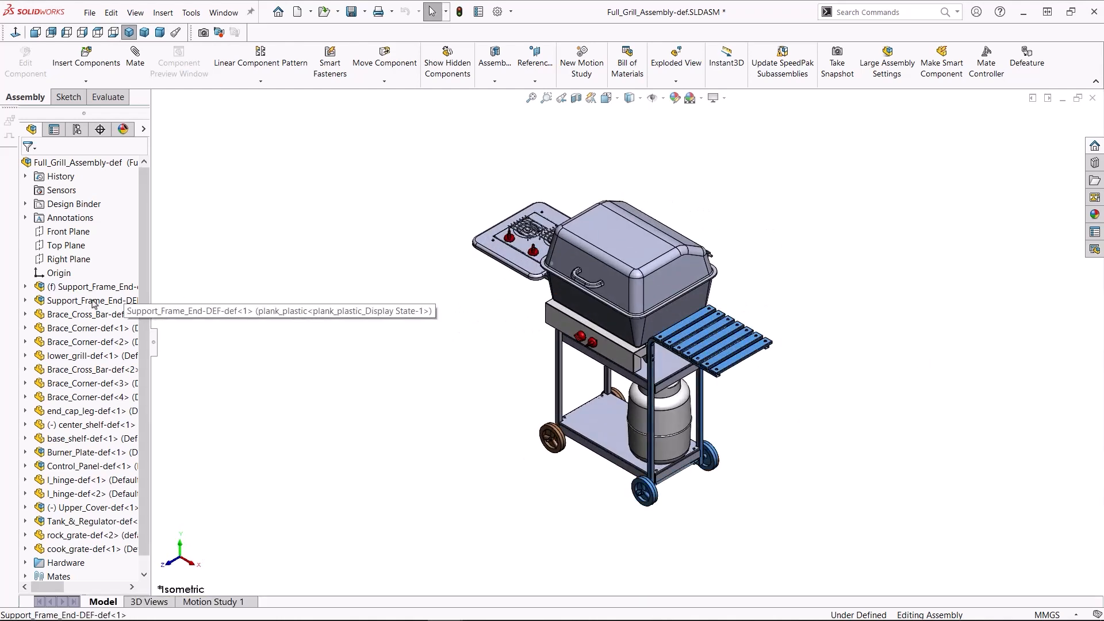
{"action": "mouse_move", "coordinate": [386, 318]}
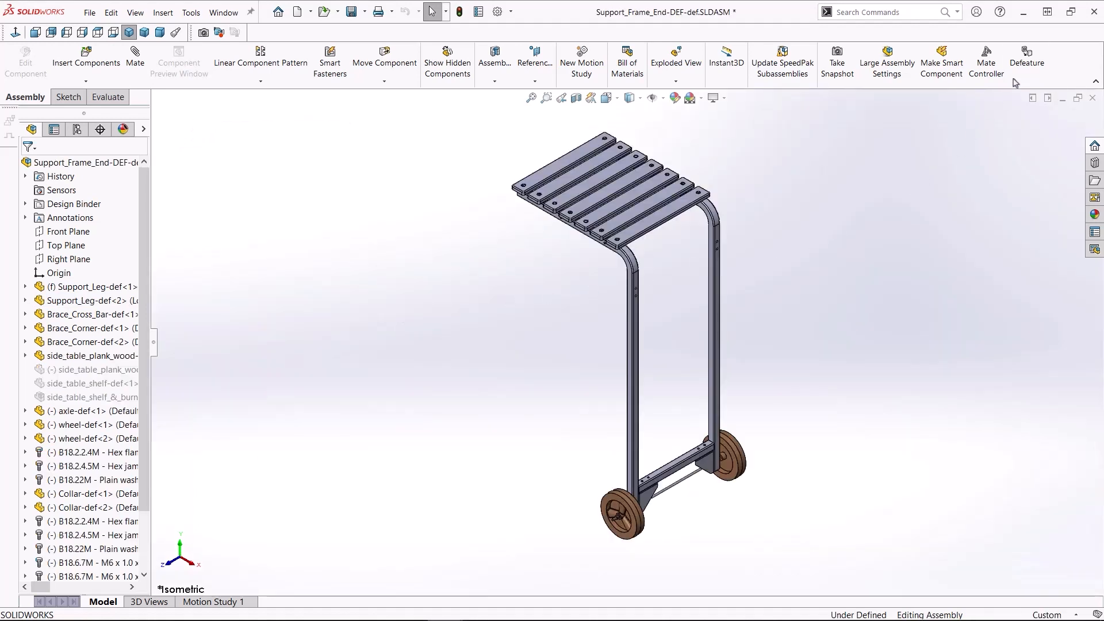
Start the Defeature tool on the opened Support_Frame_End sub-assembly
{"action": "left_click", "coordinate": [1027, 56]}
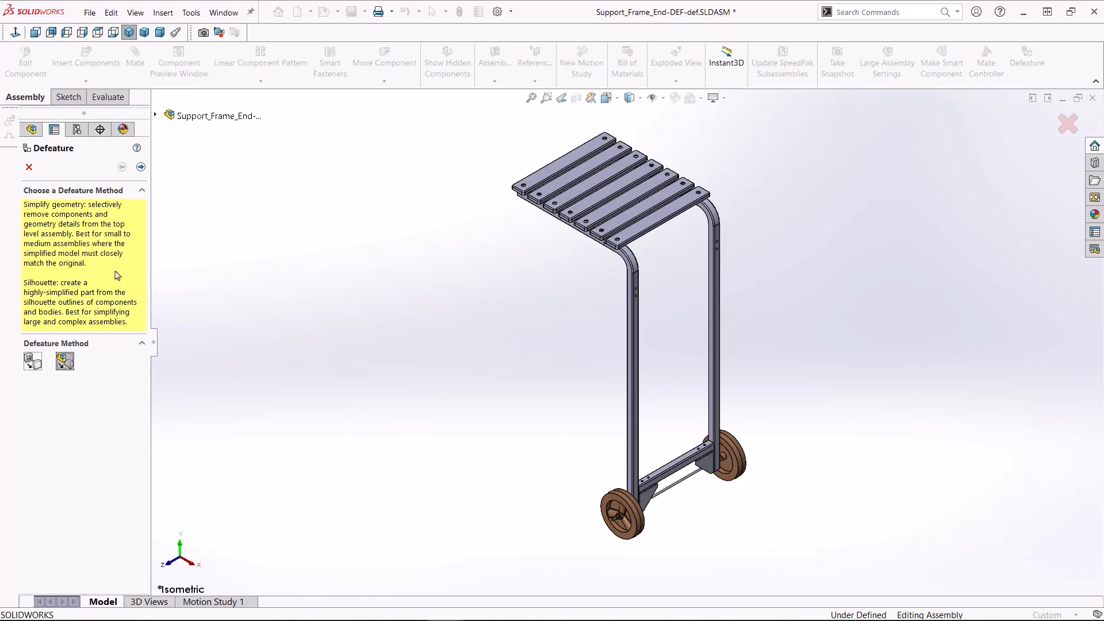
Choose the Silhouette method and add Group1 of support legs and corner braces with None (Copy Geometry)
{"action": "left_click", "coordinate": [140, 167]}
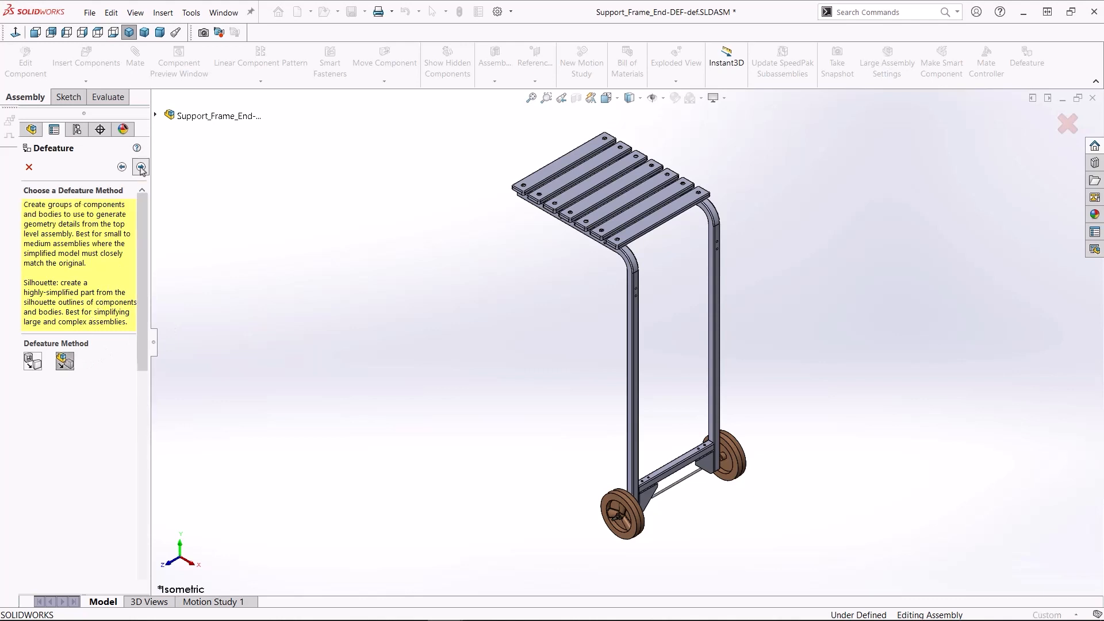
{"action": "left_click", "coordinate": [140, 167]}
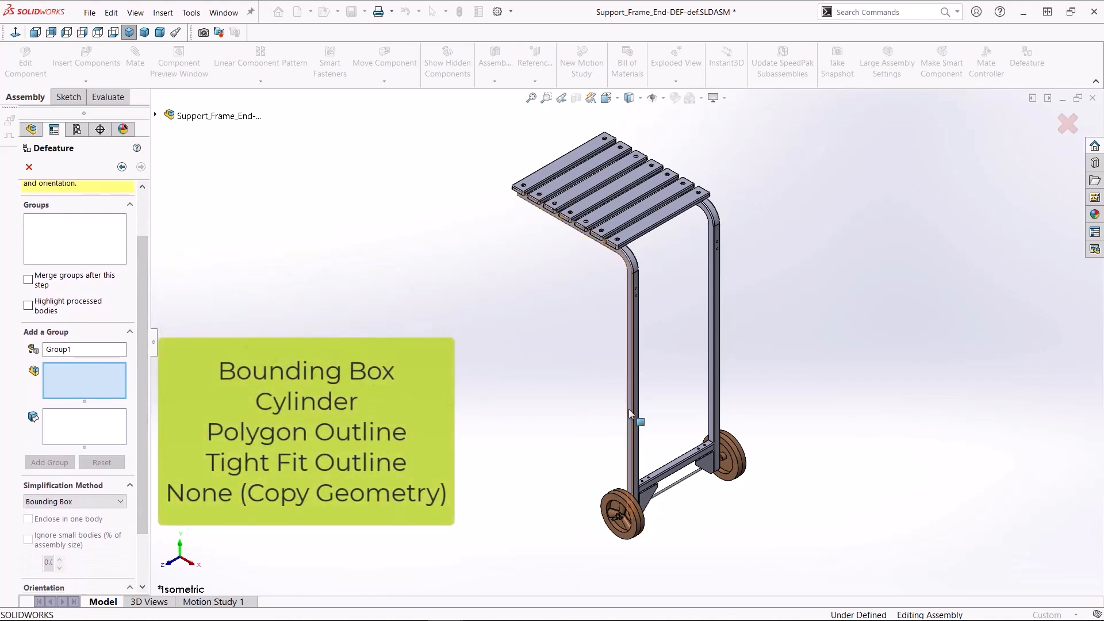
{"action": "left_click", "coordinate": [714, 464]}
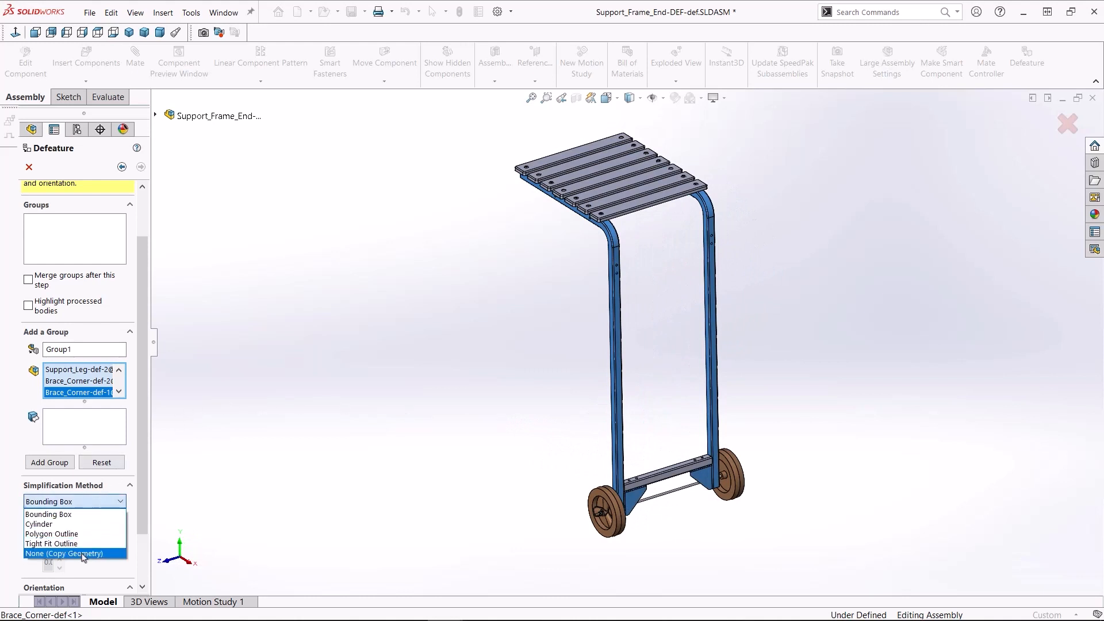
{"action": "left_click", "coordinate": [74, 553]}
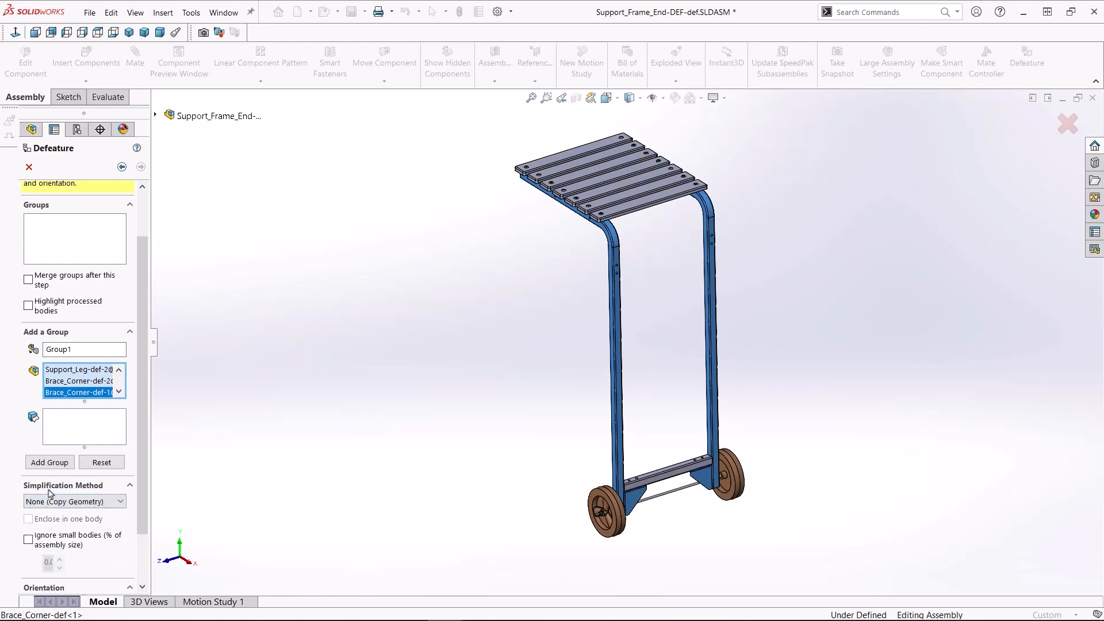
{"action": "left_click", "coordinate": [49, 462]}
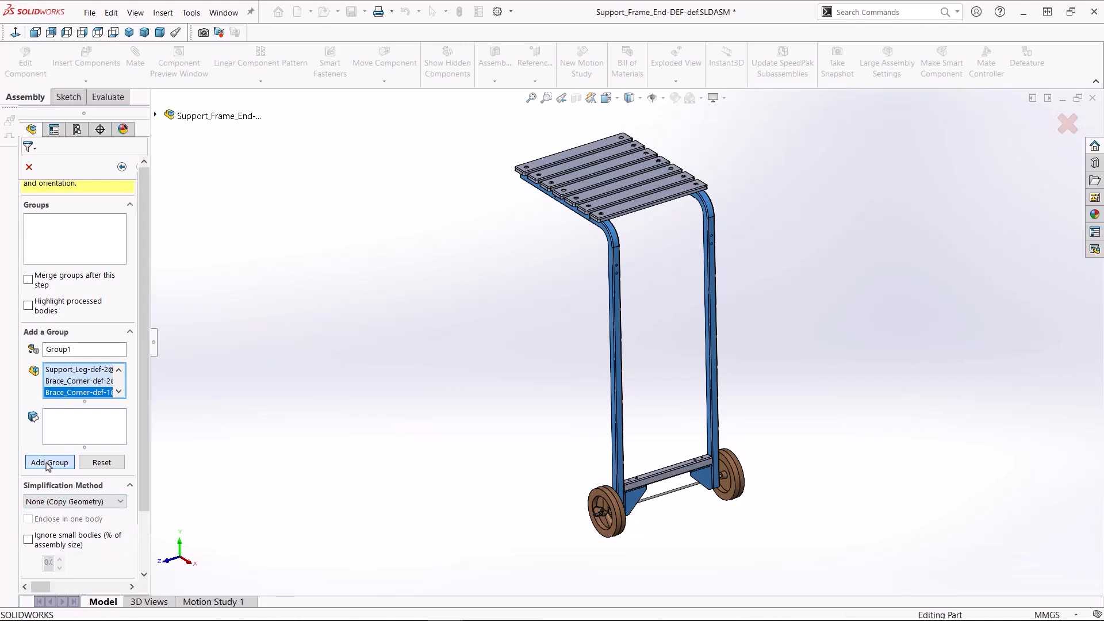
{"action": "left_click", "coordinate": [50, 462]}
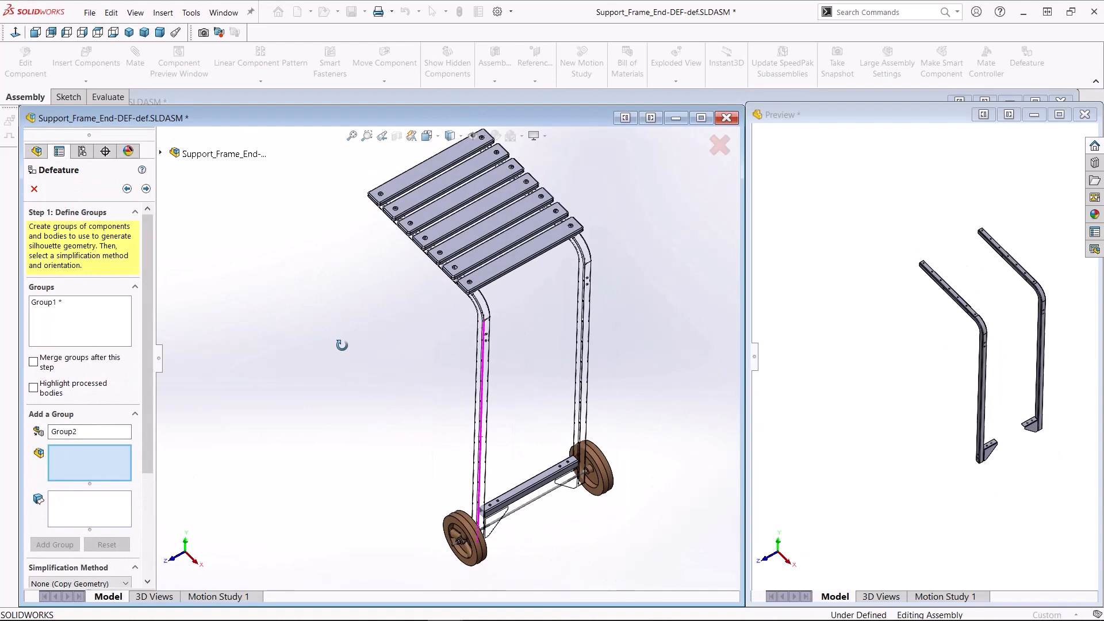
Select all identical table planks and add them as Group2 simplified to one Bounding Box body
{"action": "left_click", "coordinate": [423, 189]}
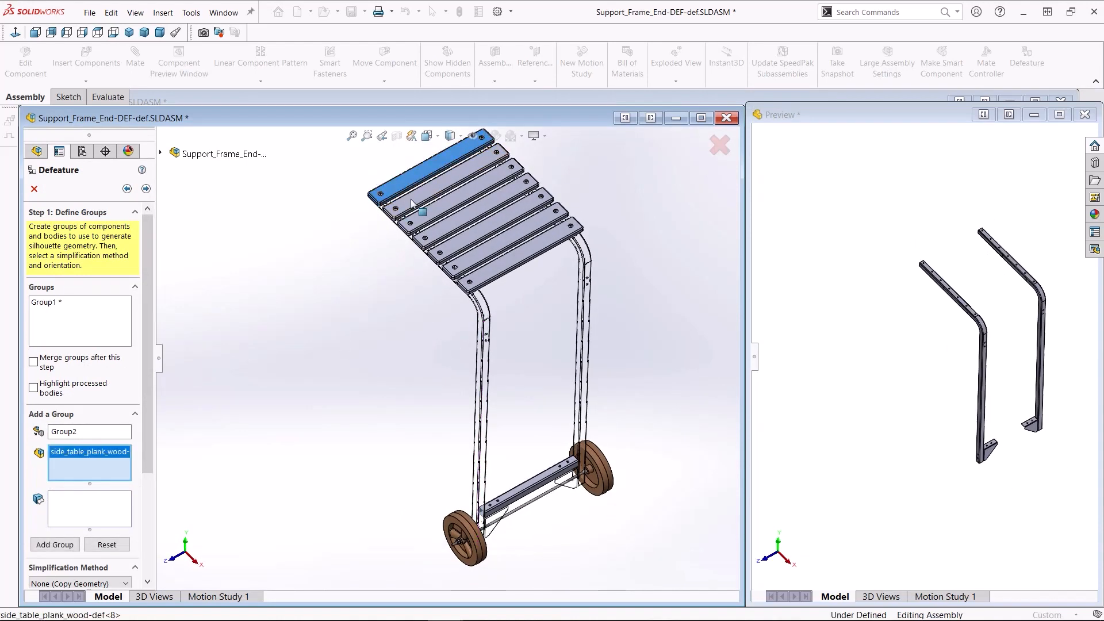
{"action": "right_click", "coordinate": [422, 205]}
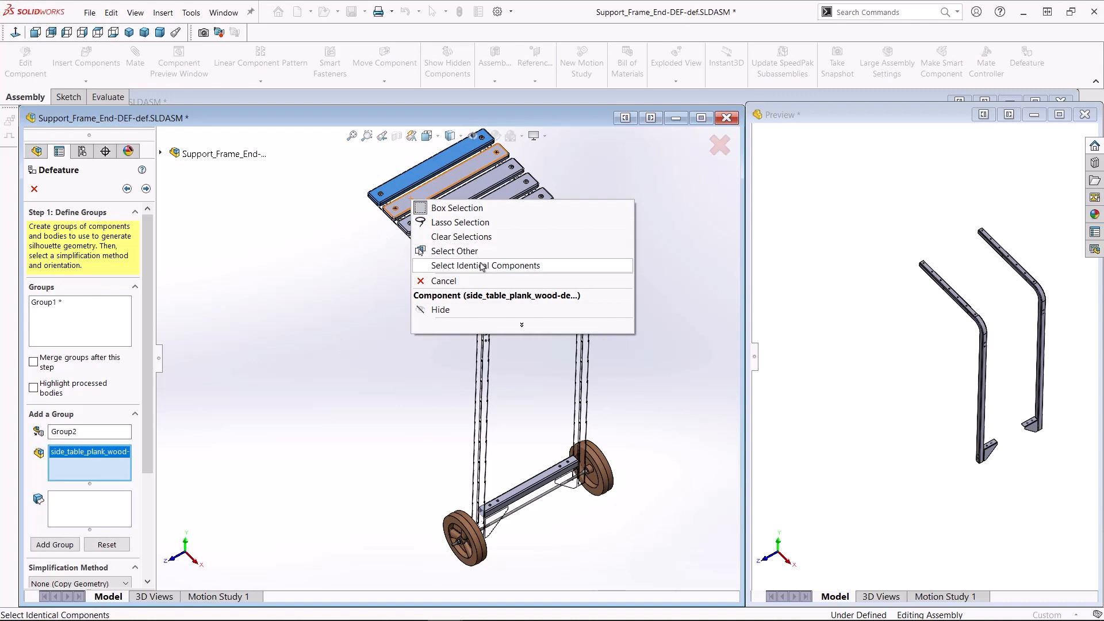
{"action": "left_click", "coordinate": [483, 266]}
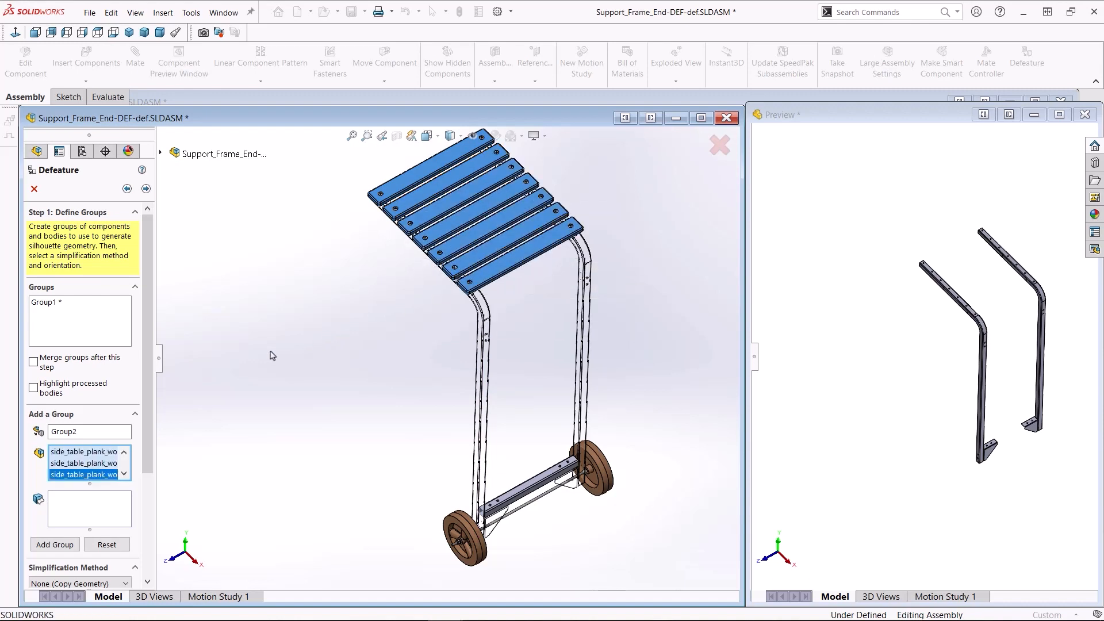
{"action": "left_click", "coordinate": [125, 484]}
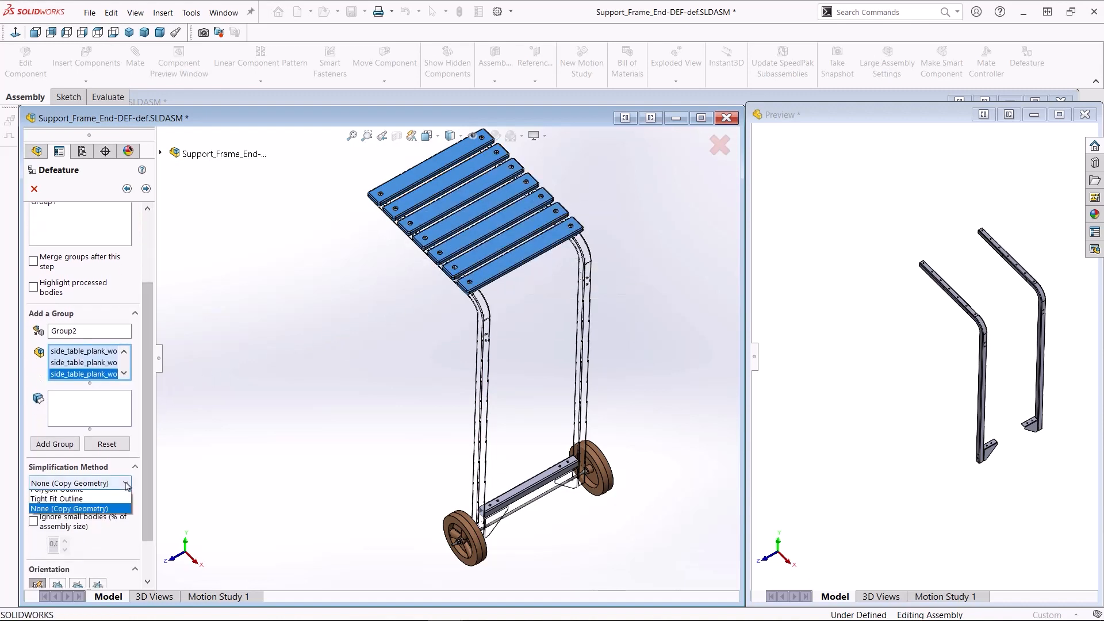
{"action": "left_click", "coordinate": [80, 509]}
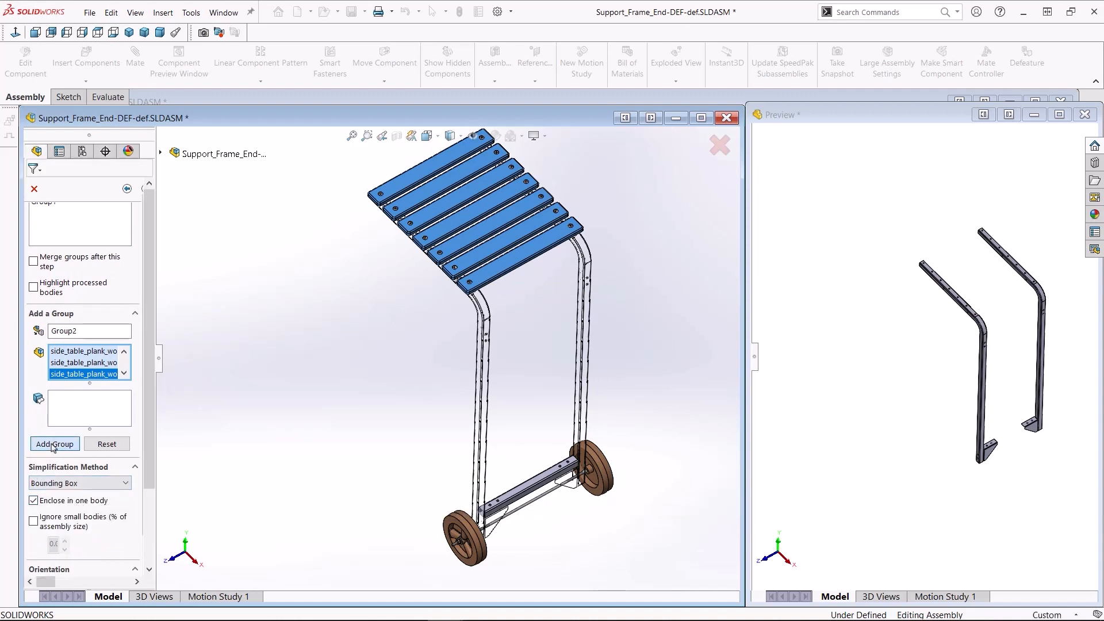
{"action": "left_click", "coordinate": [54, 444]}
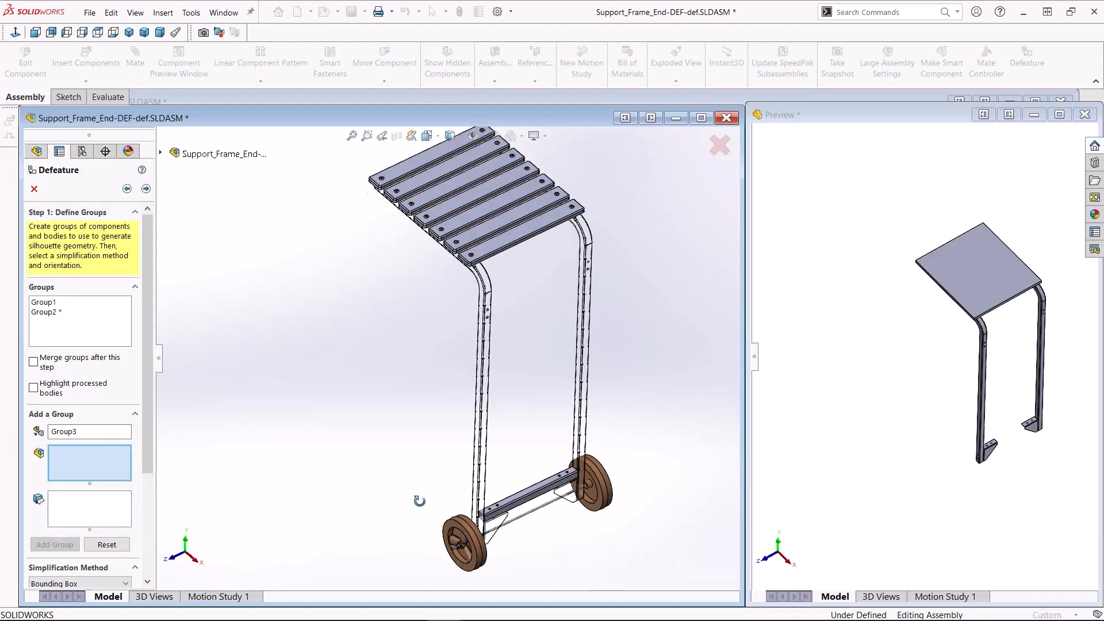
Add Group3 of both wheels as Tight Fit Outline and Group4 of the axle as Cylinder
{"action": "left_click", "coordinate": [468, 514]}
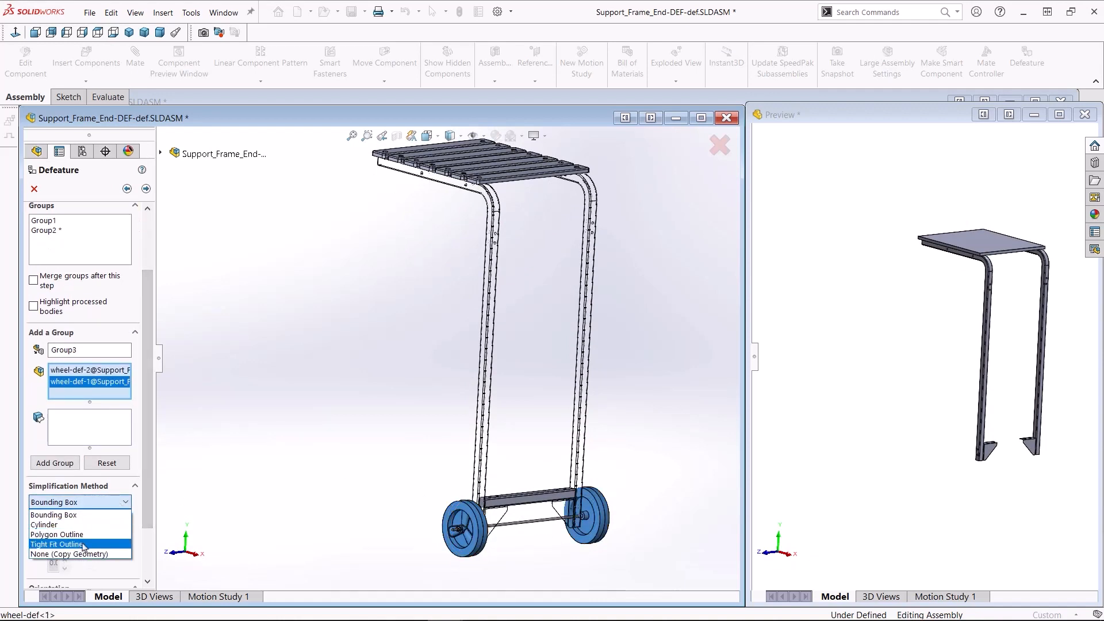
{"action": "left_click", "coordinate": [57, 544]}
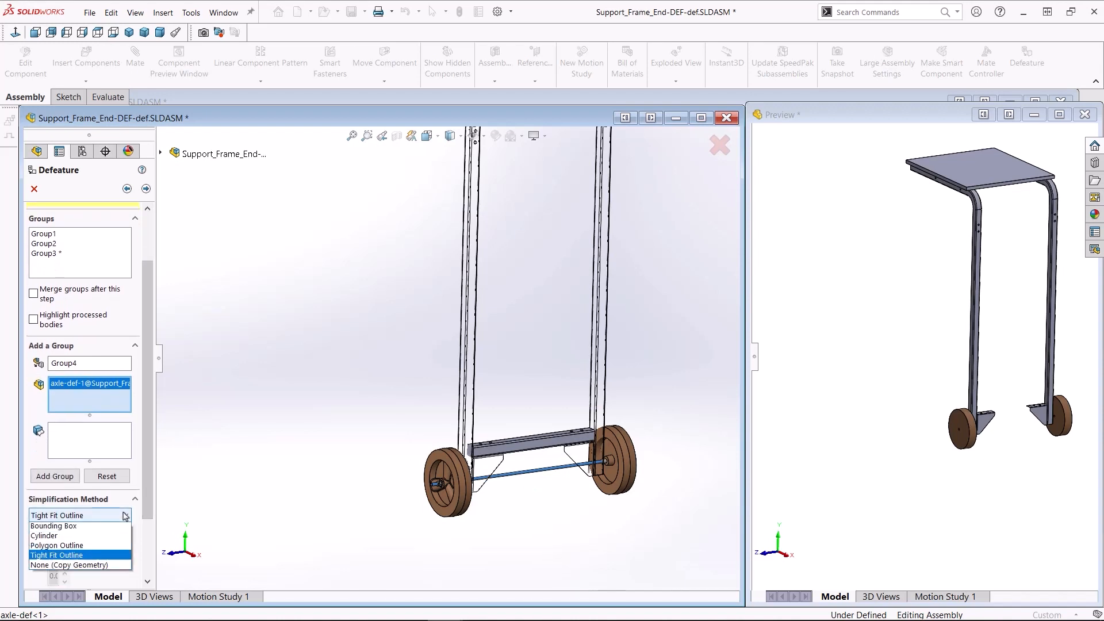
{"action": "left_click", "coordinate": [44, 536]}
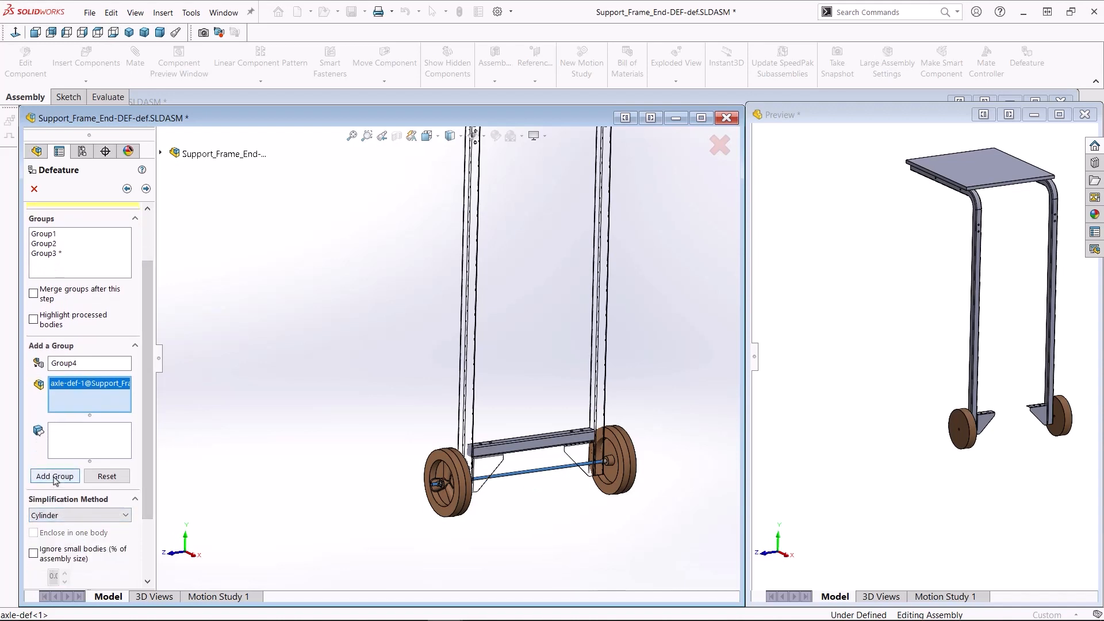
{"action": "left_click", "coordinate": [54, 476]}
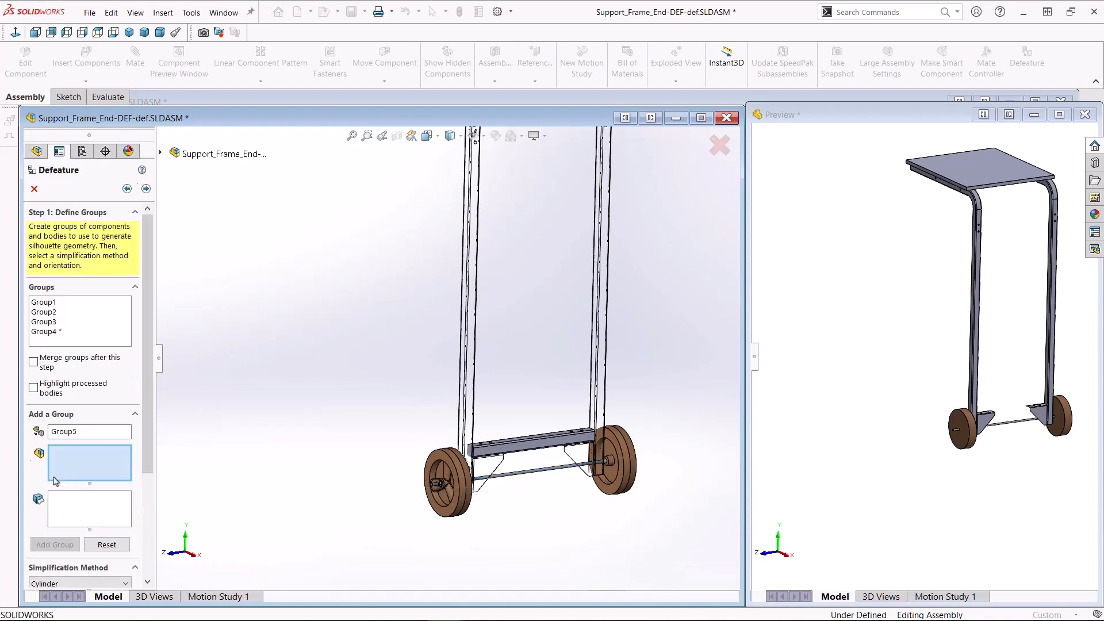
Add Group5 of the Brace_Cross_Bar as Polygon Outline and highlight processed bodies
{"action": "left_click", "coordinate": [508, 451]}
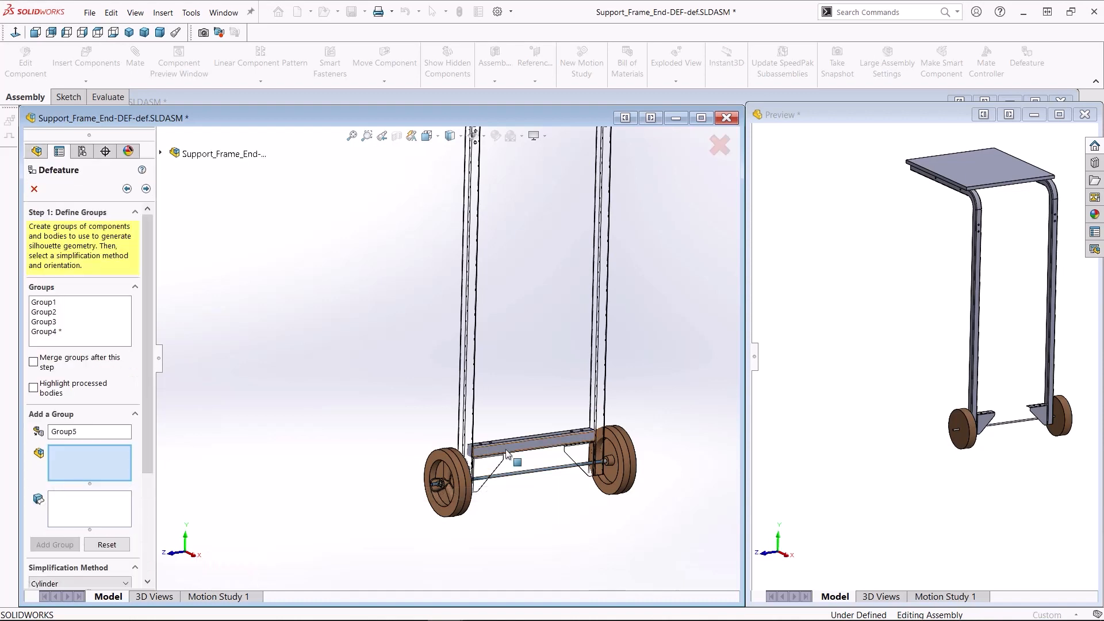
{"action": "left_click", "coordinate": [524, 451]}
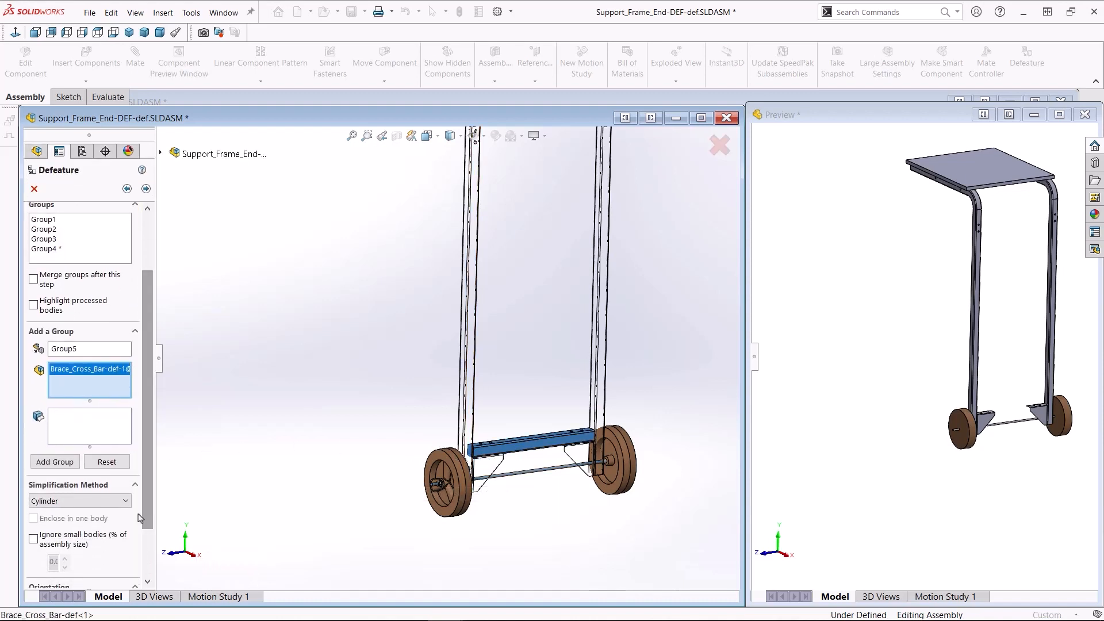
{"action": "left_click", "coordinate": [80, 500]}
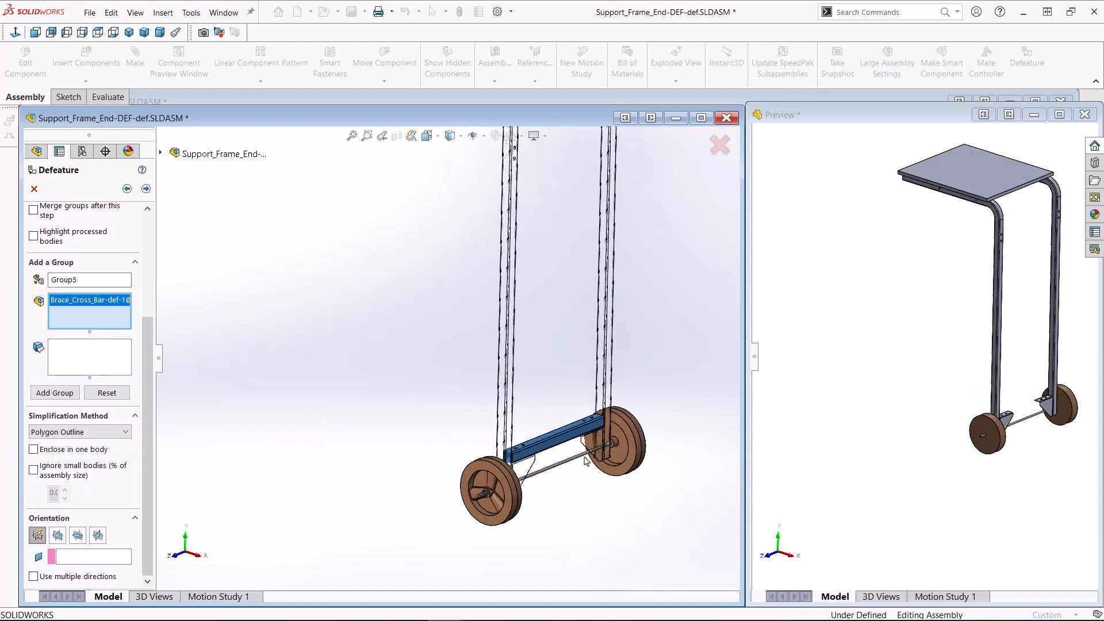
{"action": "left_click", "coordinate": [58, 534]}
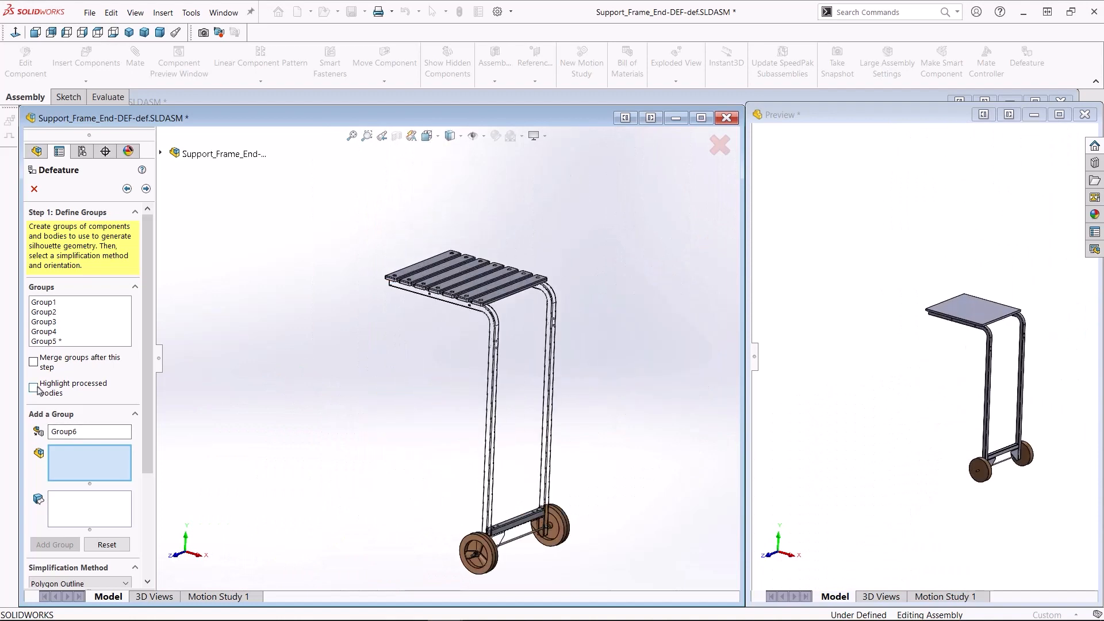
{"action": "left_click", "coordinate": [32, 388]}
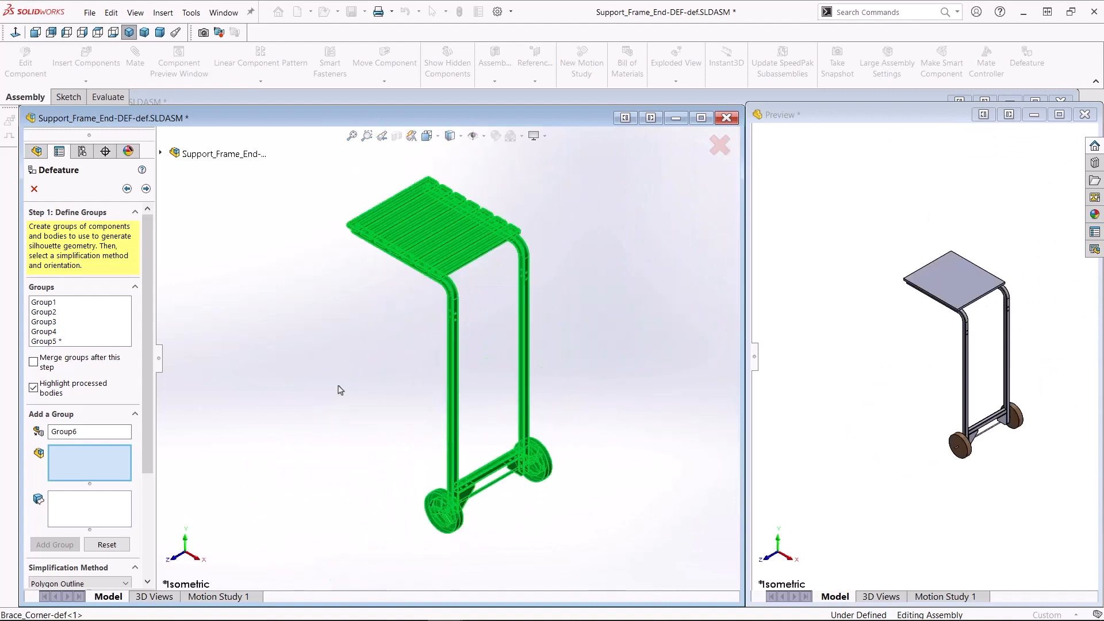
Run the defeature and choose Create a new configuration as the result
{"action": "left_click", "coordinate": [34, 388]}
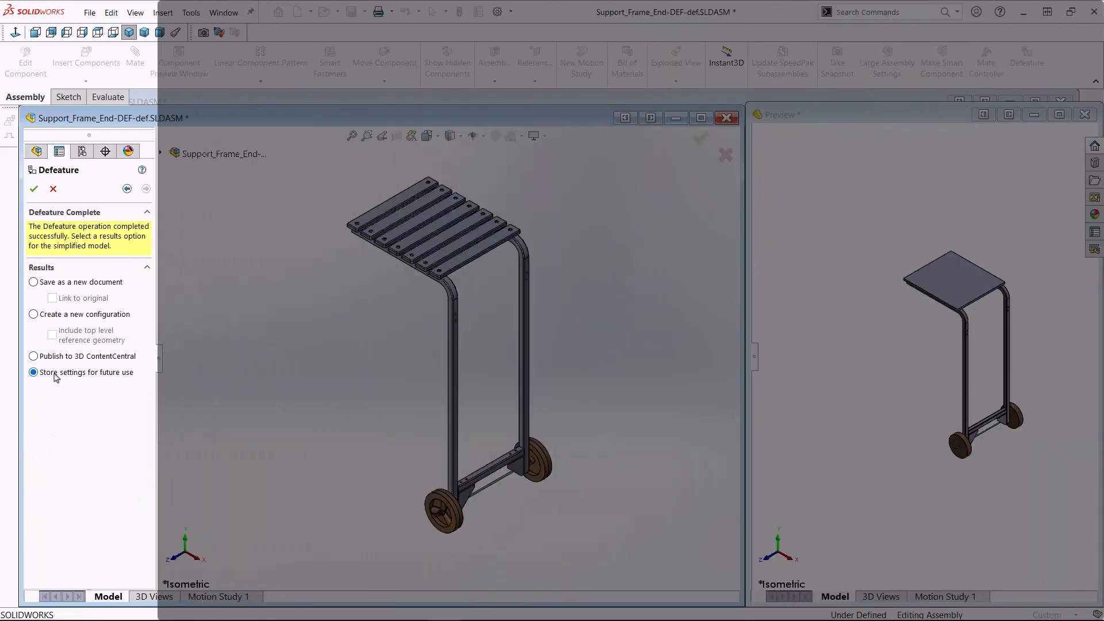
{"action": "left_click", "coordinate": [33, 314]}
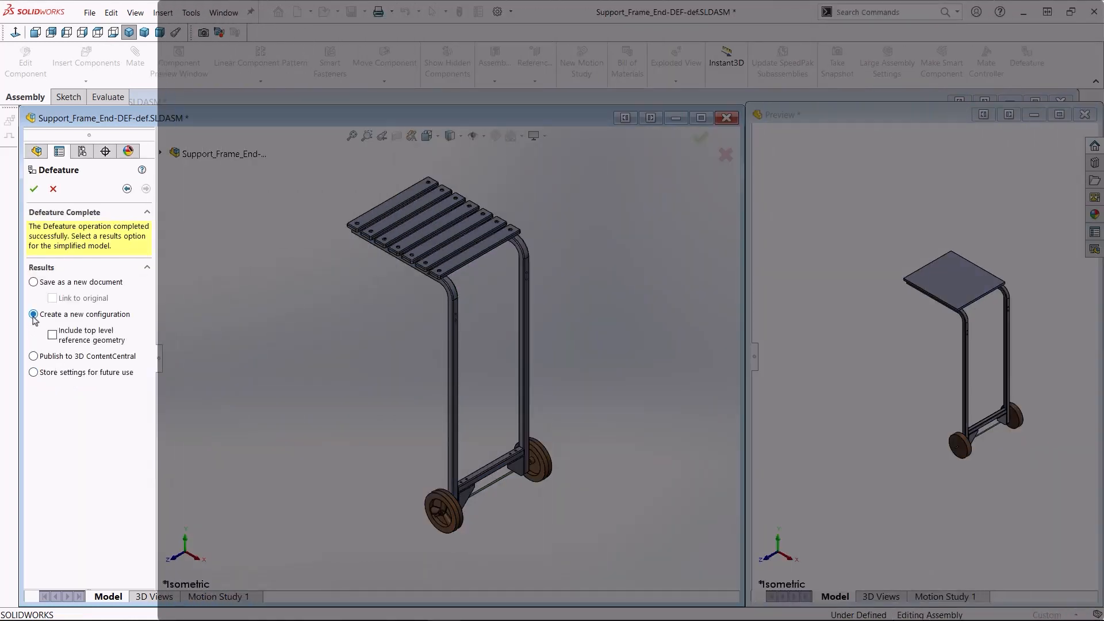
{"action": "mouse_move", "coordinate": [80, 343]}
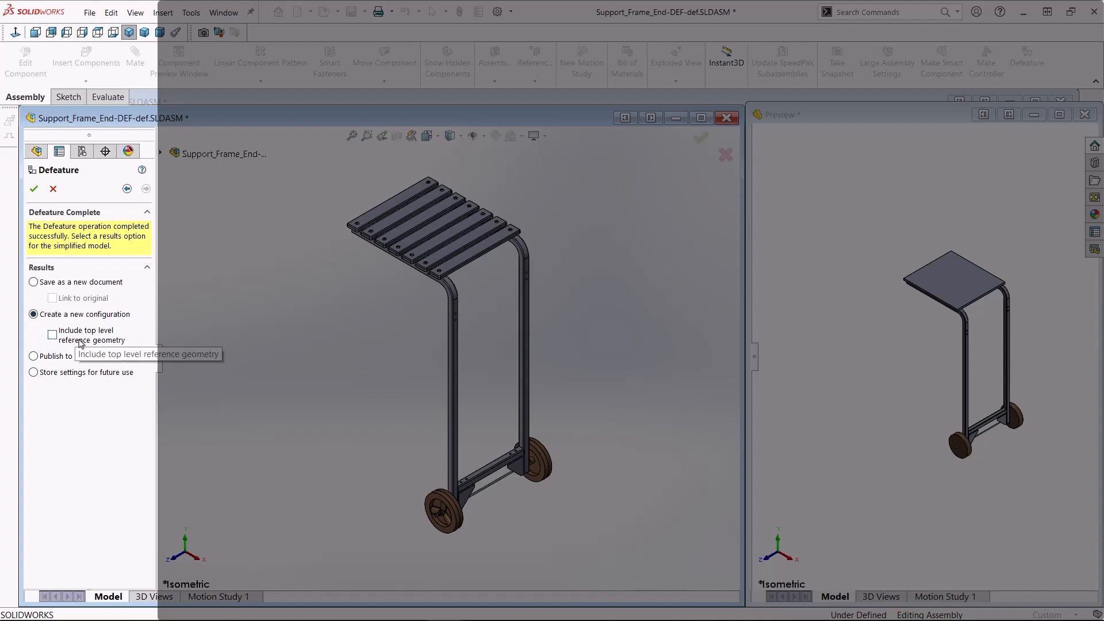
{"action": "mouse_move", "coordinate": [84, 341]}
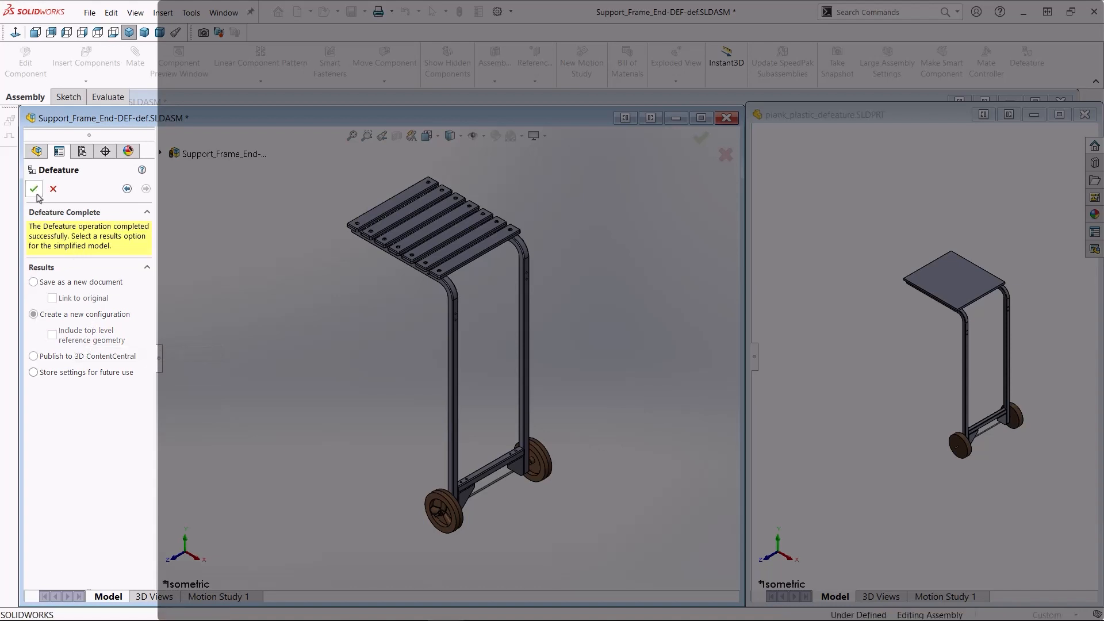
Confirm the Defeature and expand plank_plastic to show the new child configuration
{"action": "left_click", "coordinate": [34, 188]}
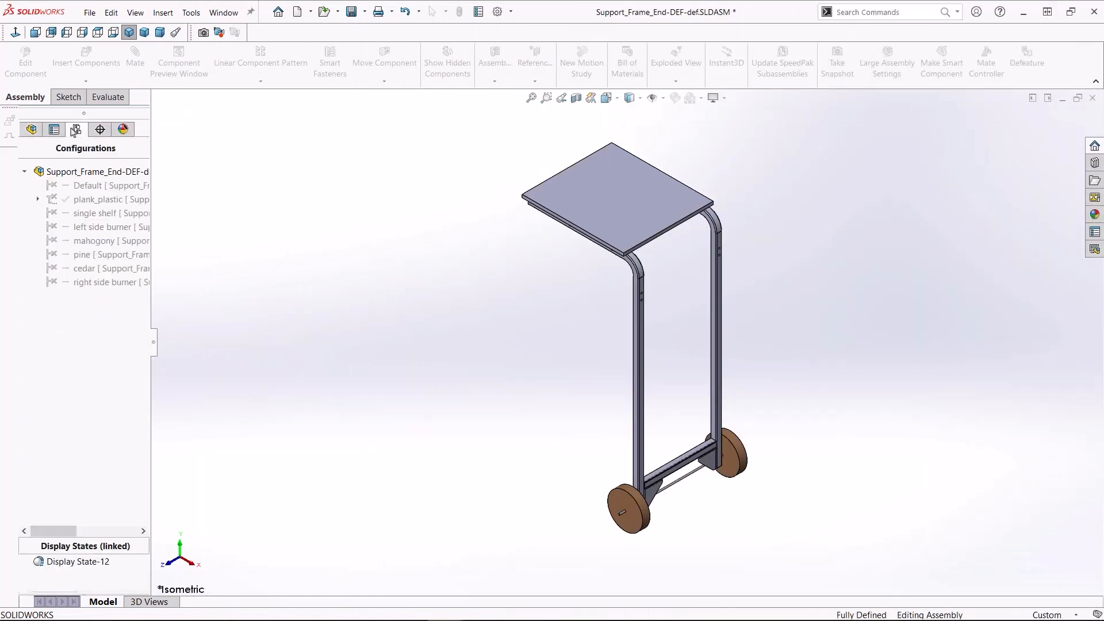
{"action": "left_click", "coordinate": [38, 199]}
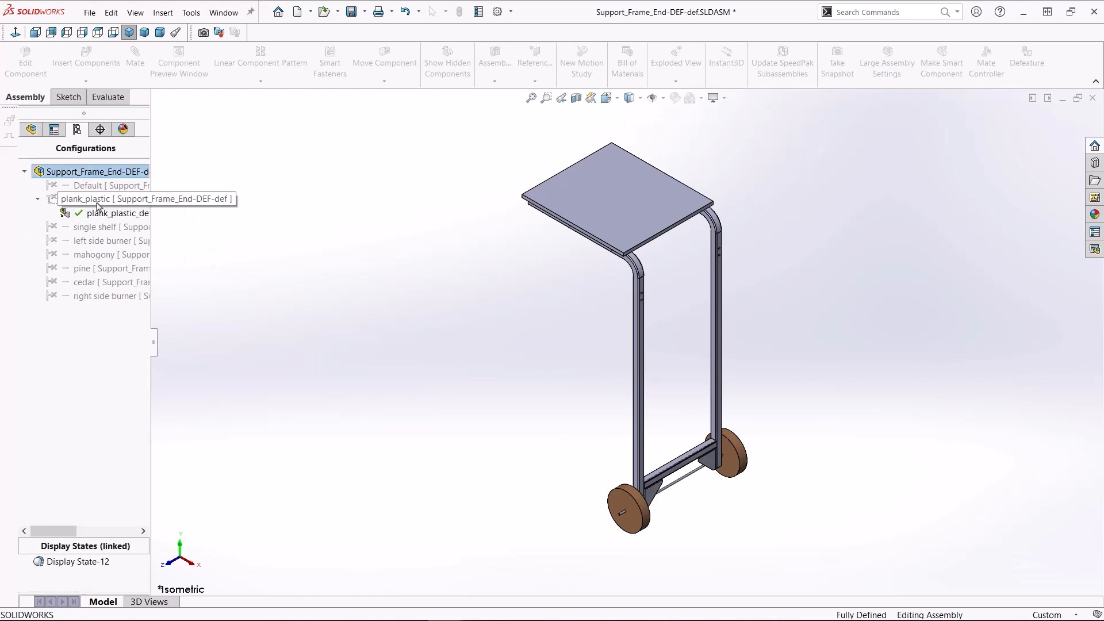